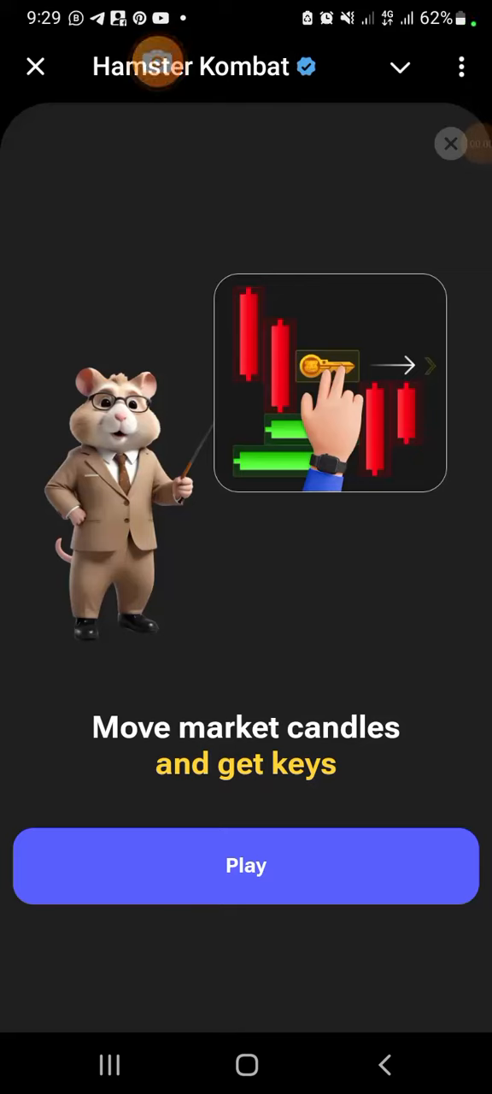
Start the market candles puzzle and slide the golden key right until the red candle blocks it
left_click(246, 865)
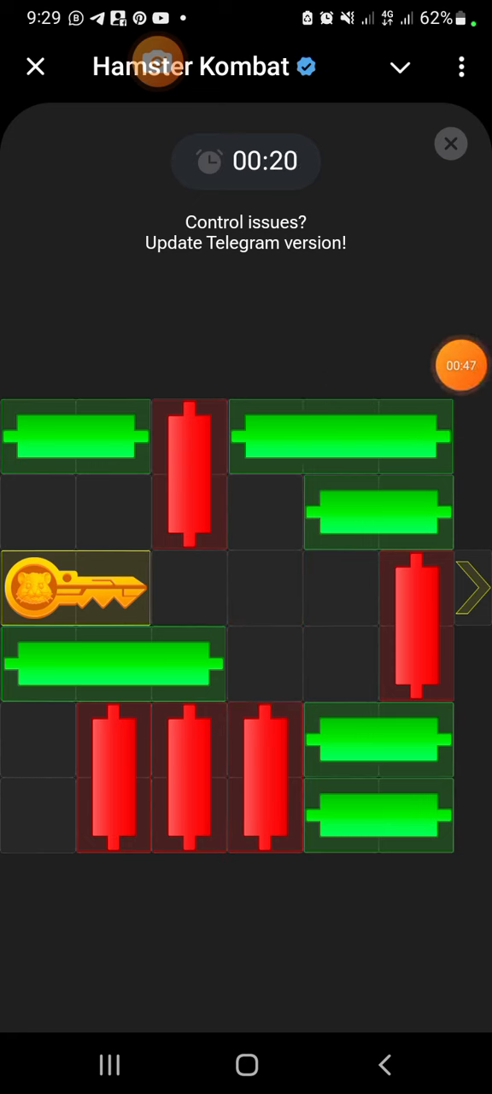
left_click_drag(75, 588, 304, 588)
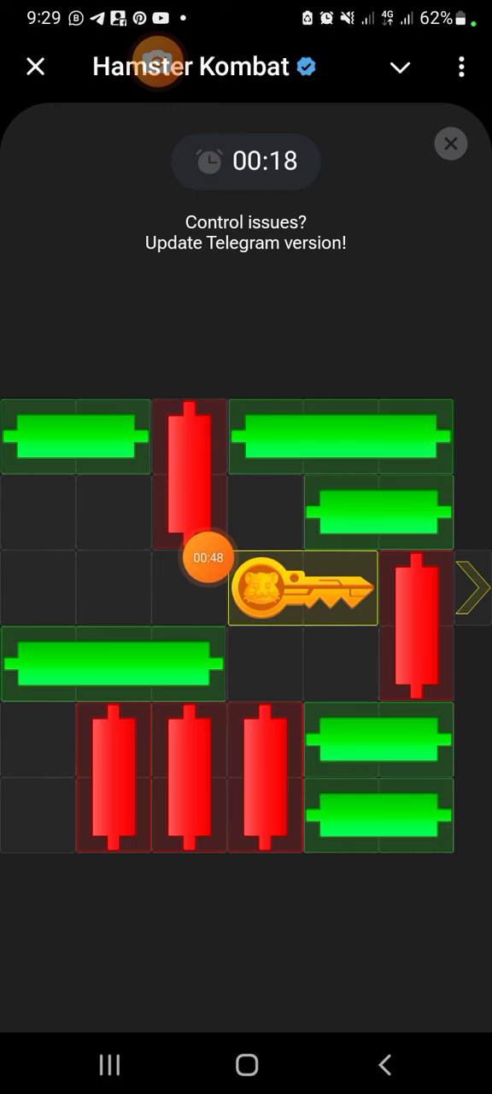